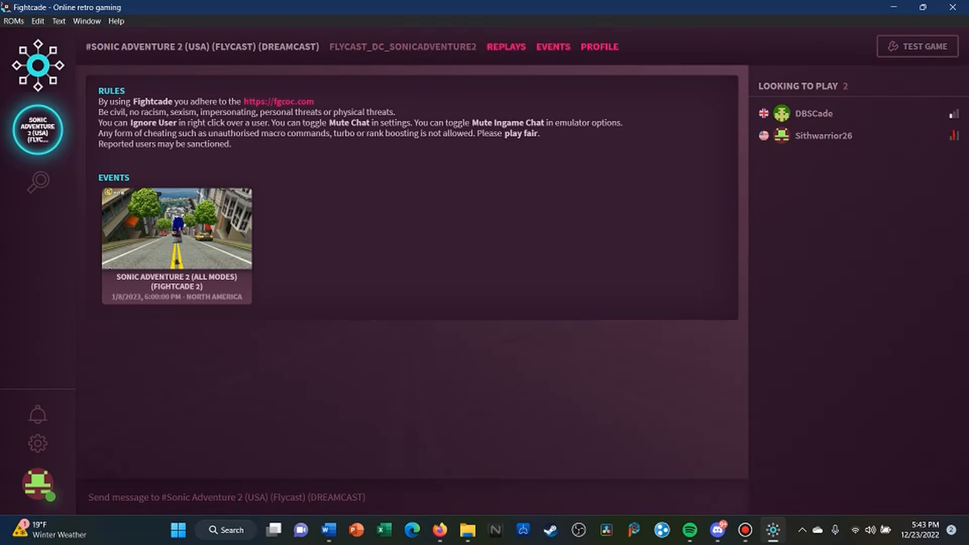
Search 'sonic adventure 2' and join the Sonic Adventure 2 (USA) (Flycast) Dreamcast channel.
click(38, 181)
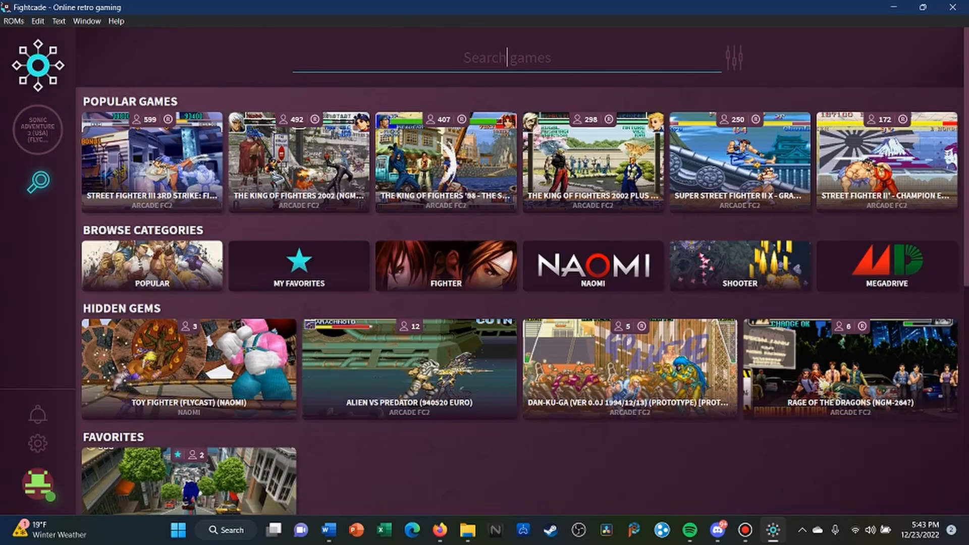
text(sonic adventure 2)
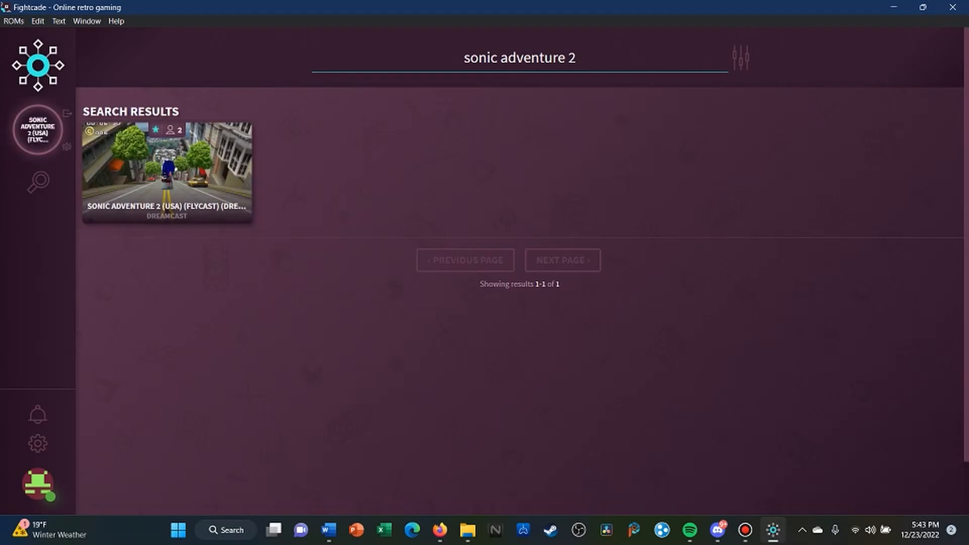
mouse_move(38, 128)
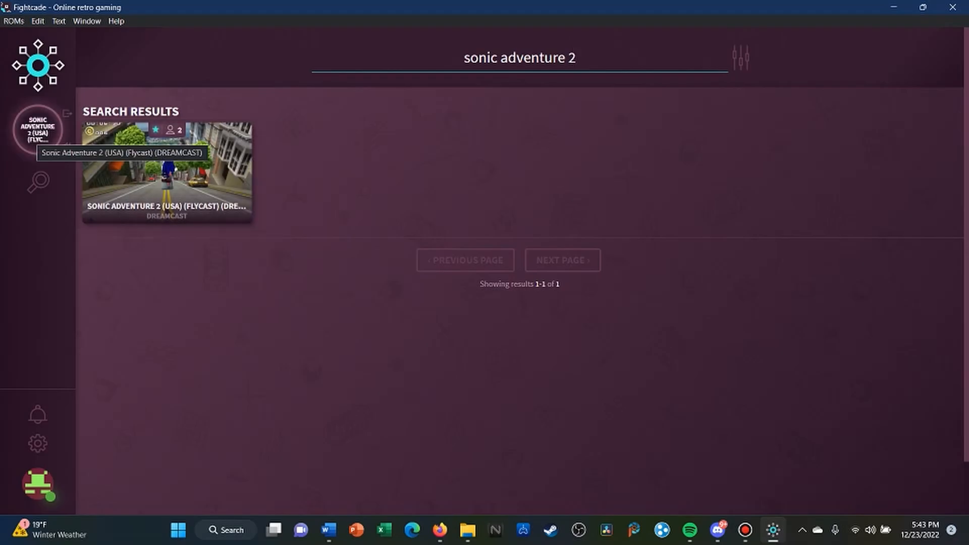
click(166, 173)
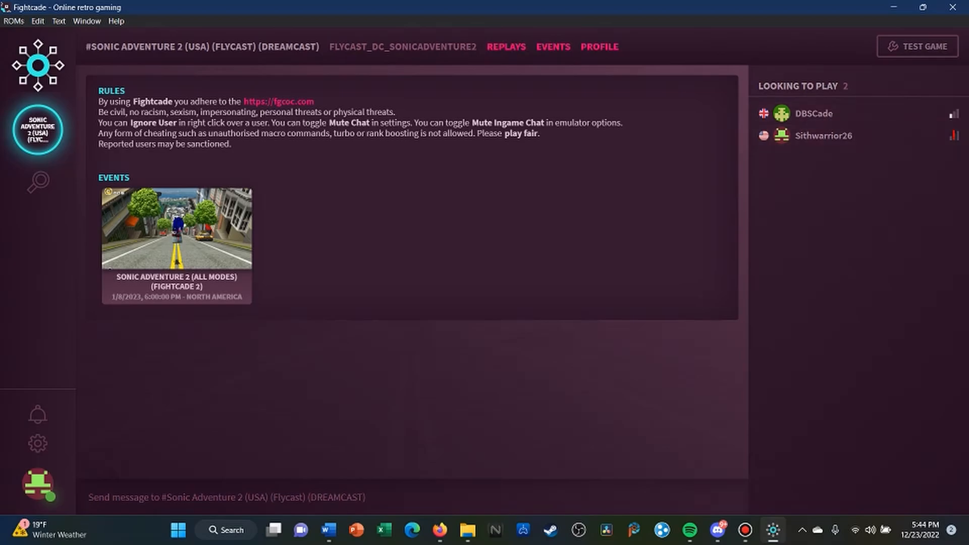
From a test launch, set GGPO left thumbstick simulation to Full in Flycast netplay settings.
click(38, 442)
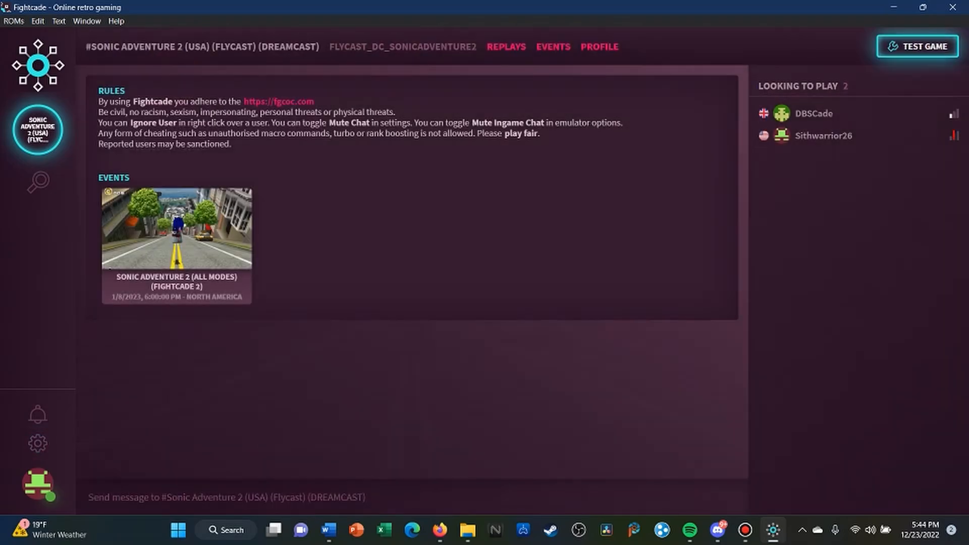
click(916, 47)
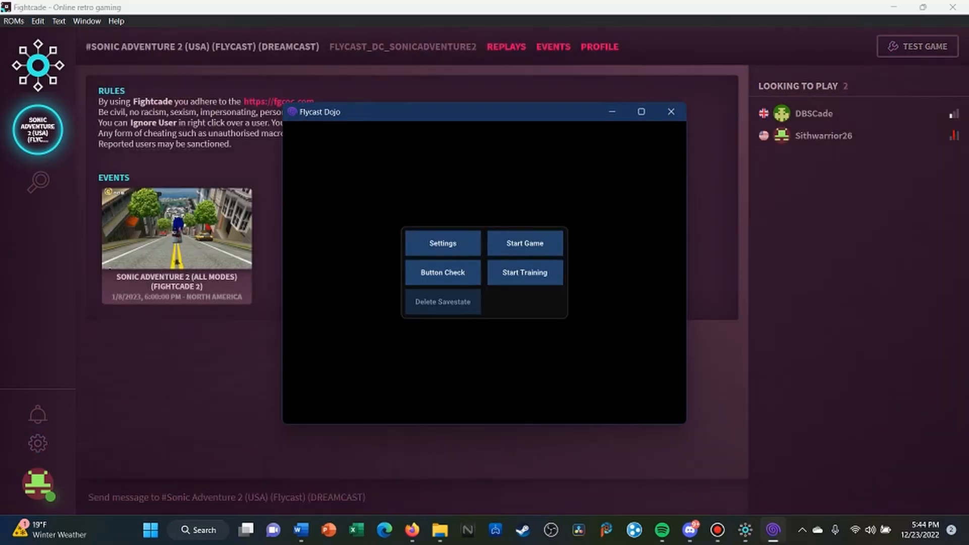
click(441, 242)
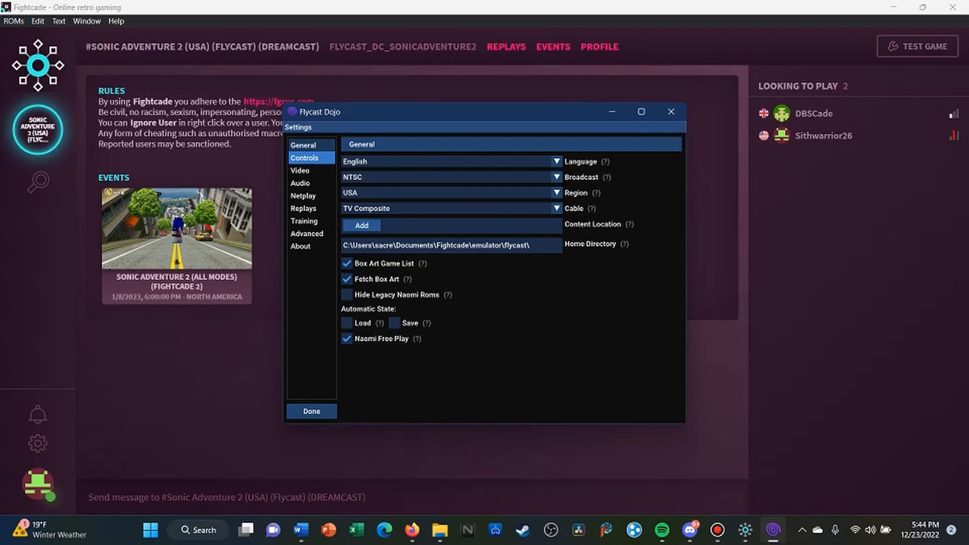
click(304, 196)
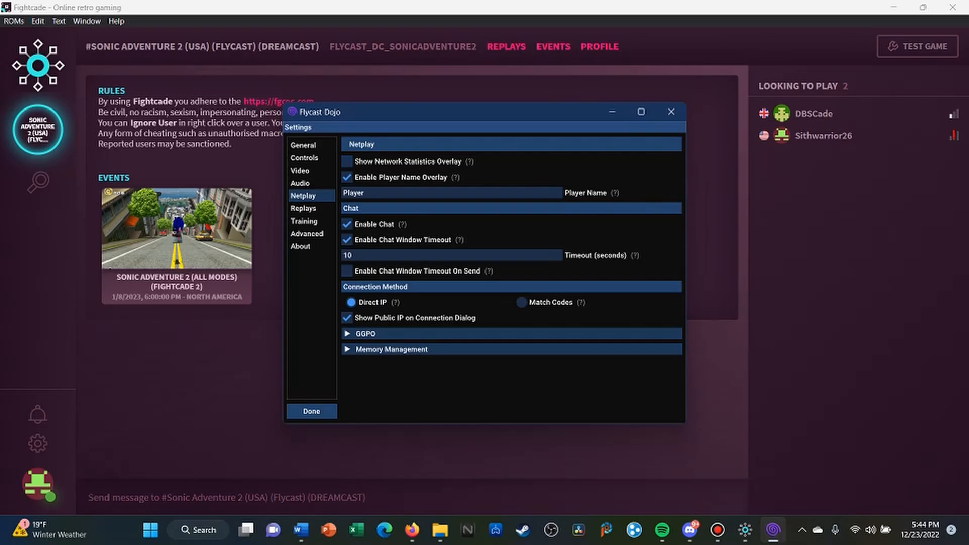
click(366, 334)
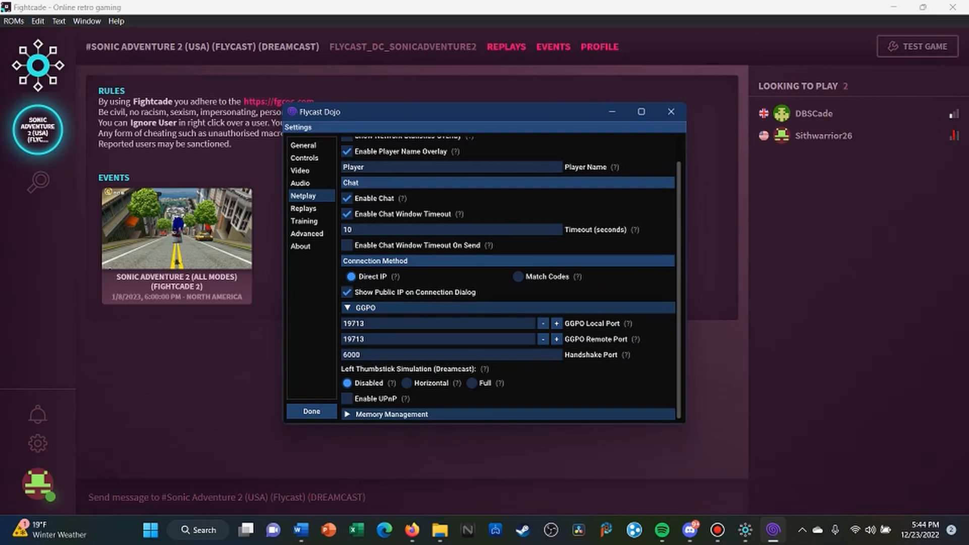
click(472, 383)
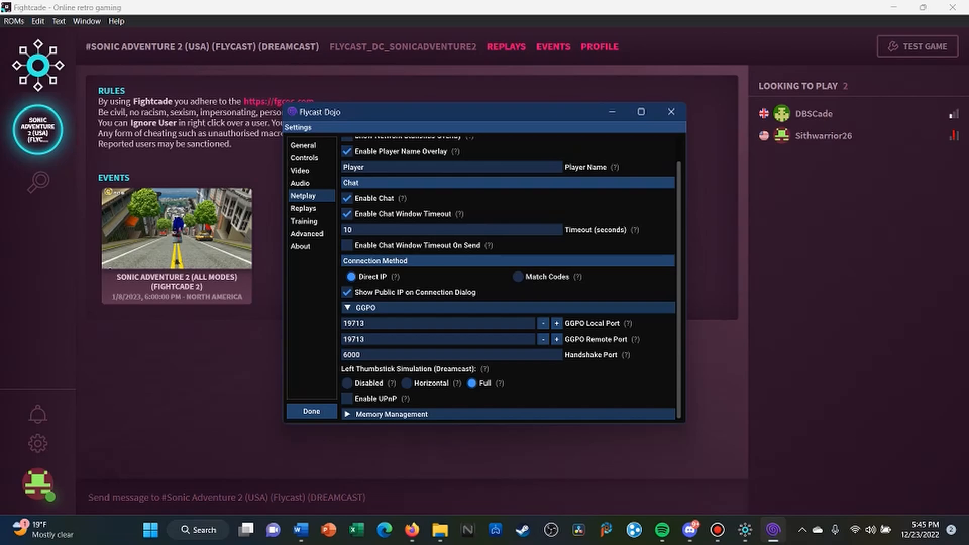
Enable Audio Frame Sync in the Flycast audio settings.
click(300, 183)
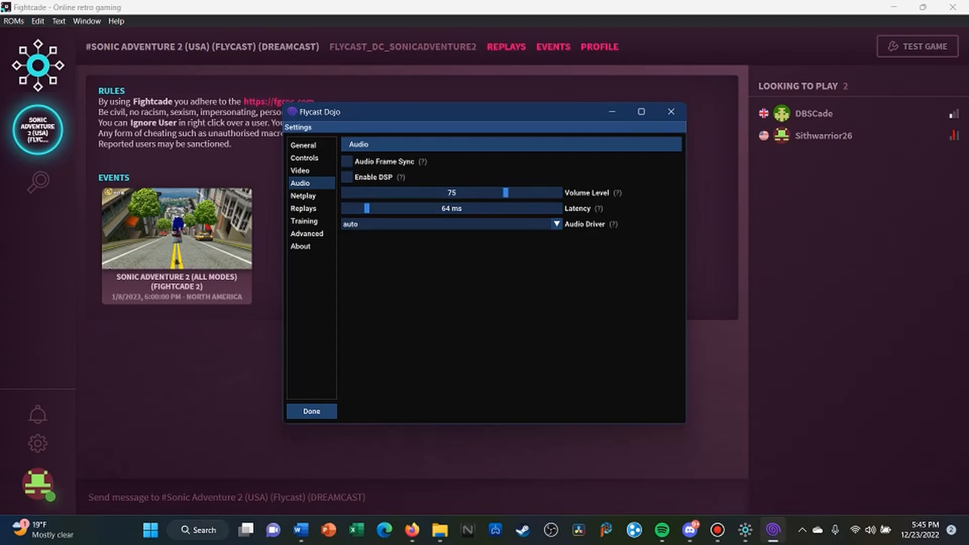
click(346, 161)
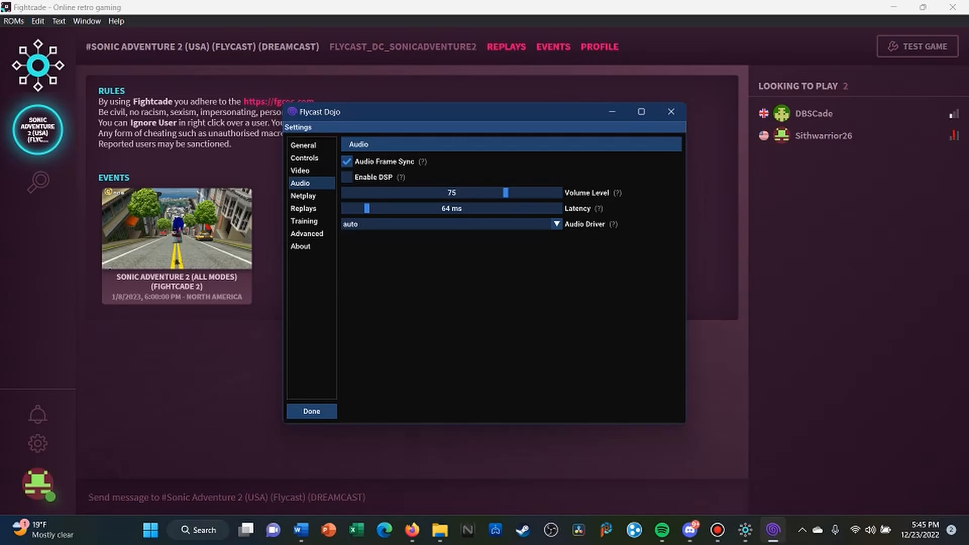
Review the Xbox controller's Dreamcast button mapping and return to the controls list.
click(303, 159)
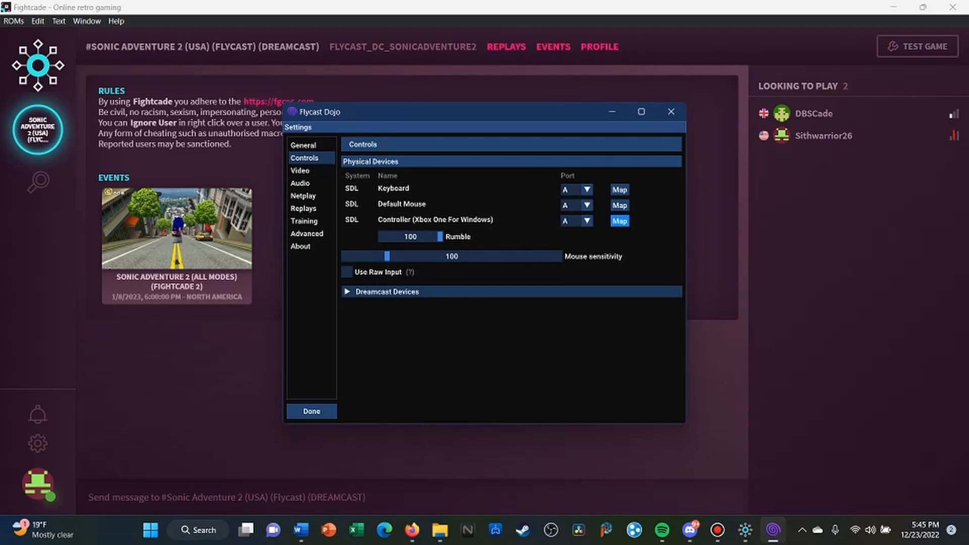
click(619, 221)
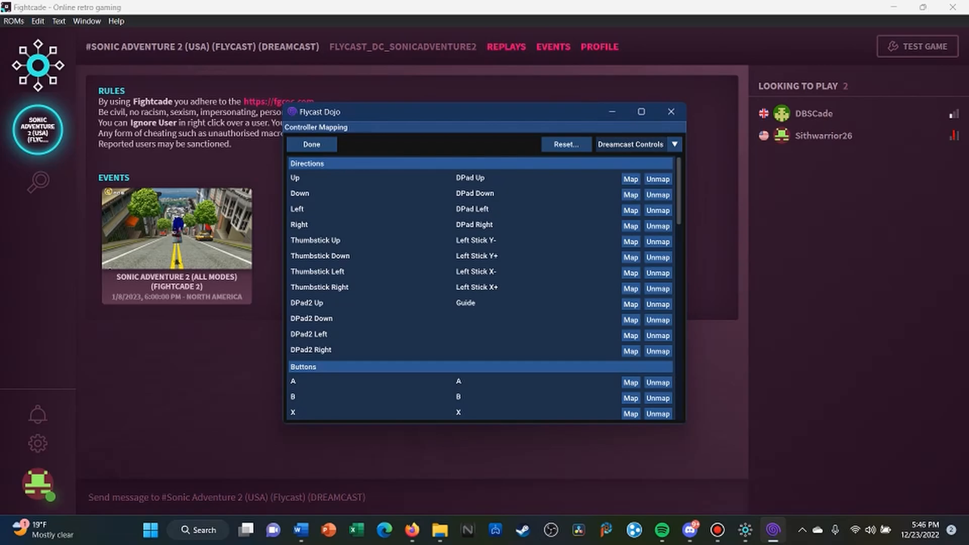
scroll(down, 3)
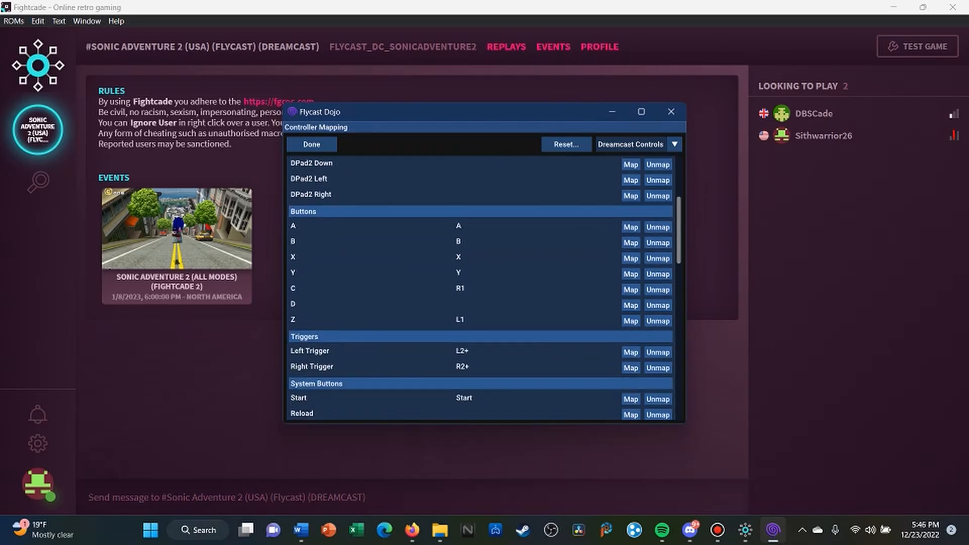
scroll(down, 3)
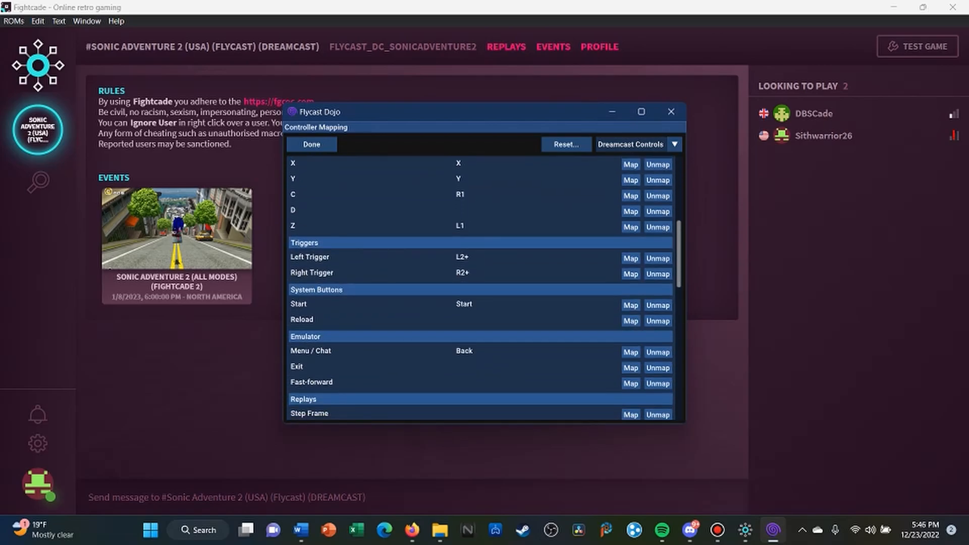
scroll(down, 3)
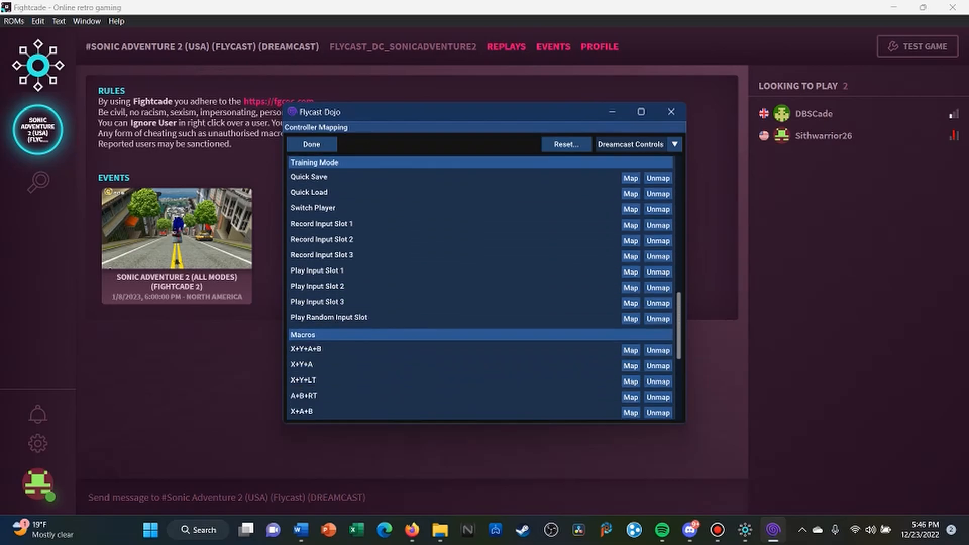
scroll(down, 3)
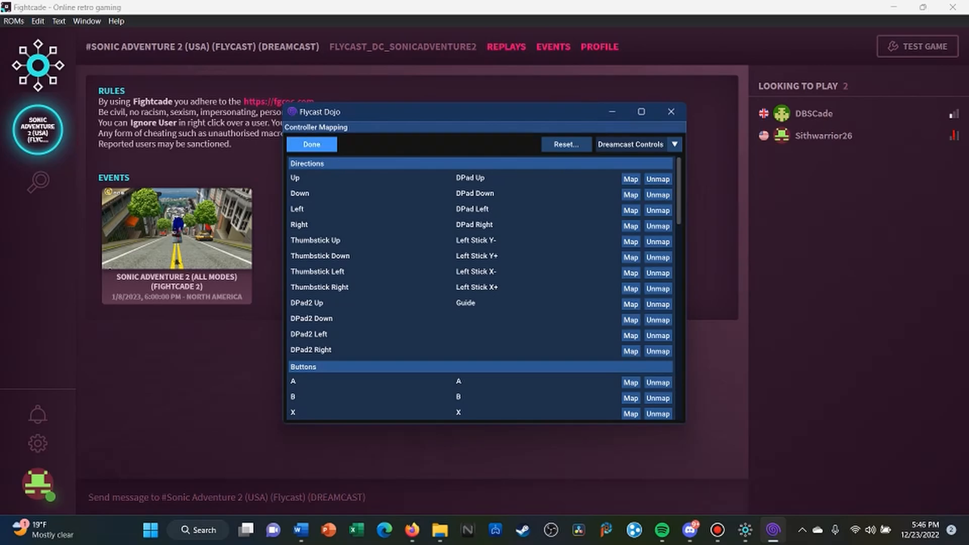
click(312, 144)
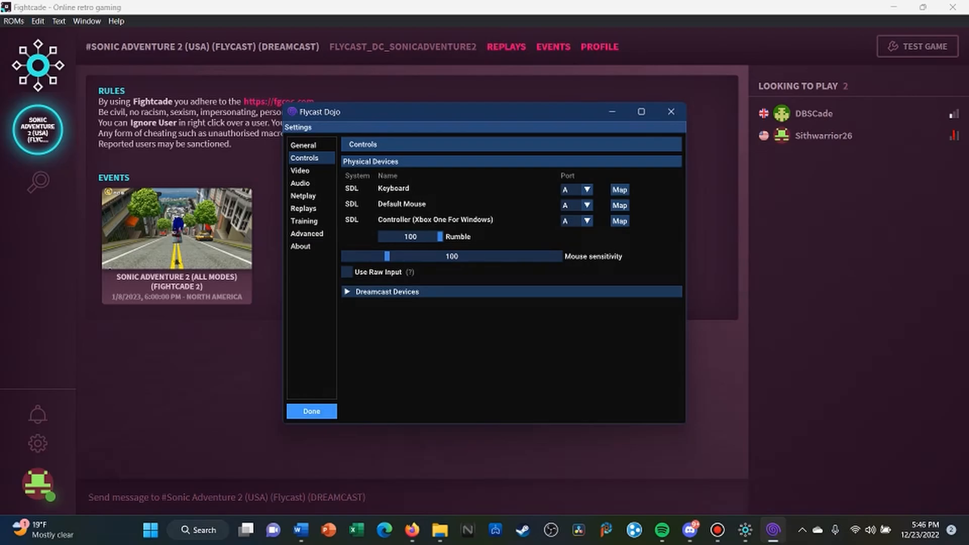
Start Sonic Adventure 2, accept the save warning and reach the mode selection menu.
click(311, 411)
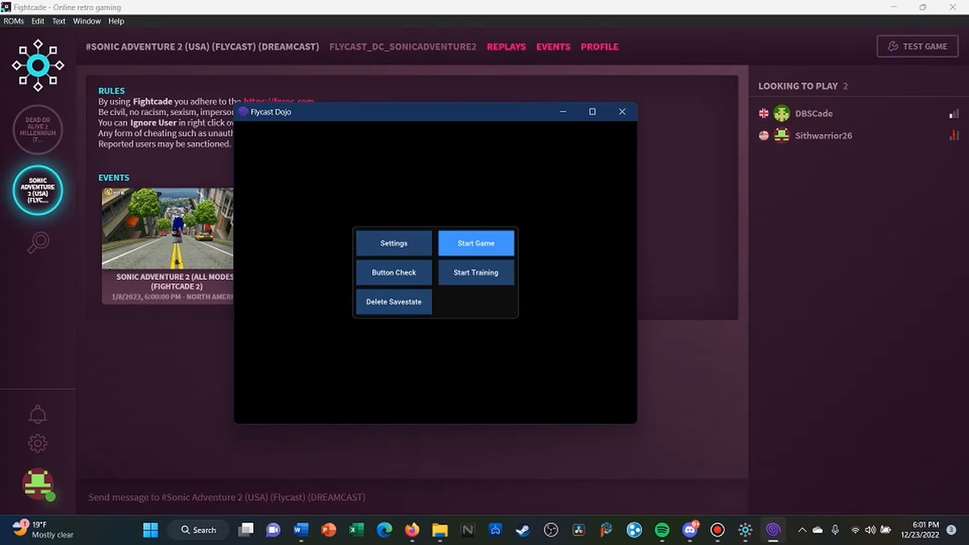
click(475, 242)
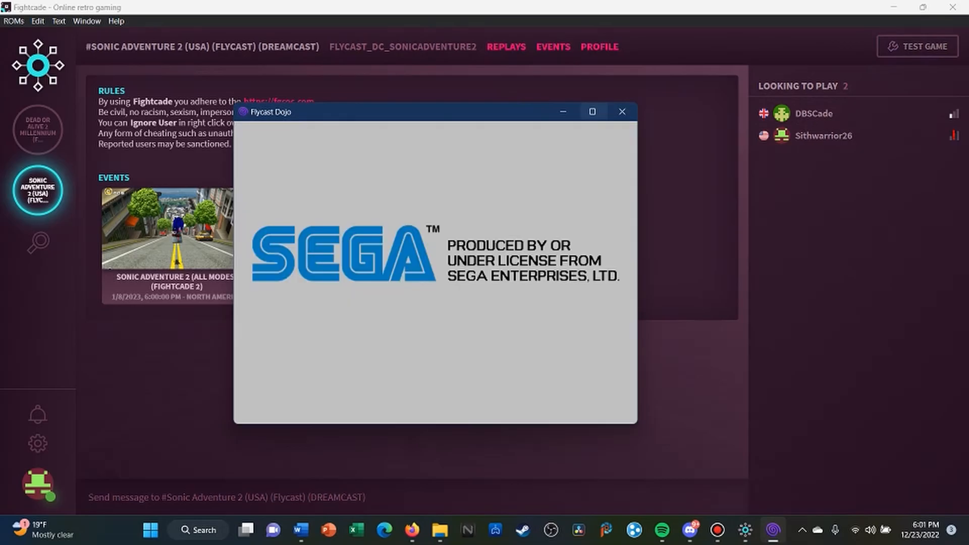
click(591, 112)
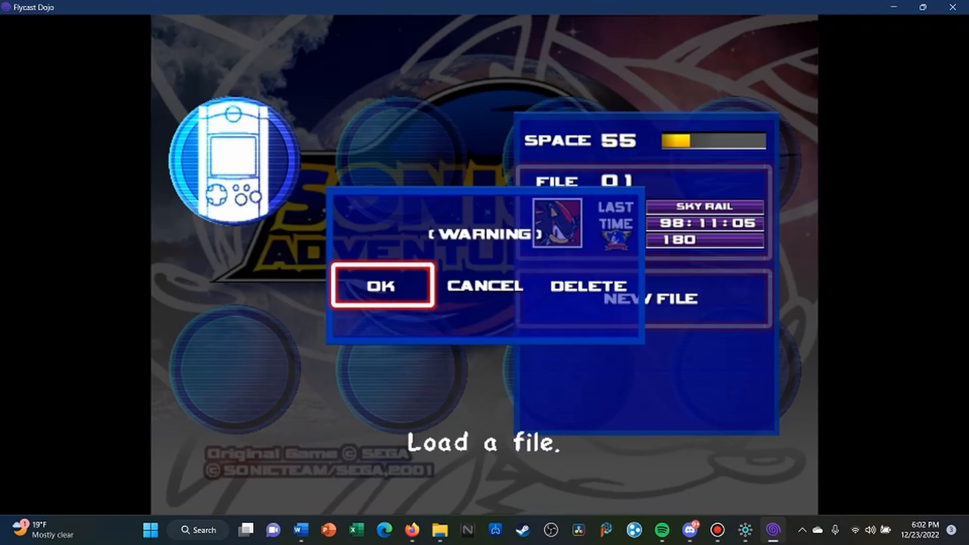
click(382, 286)
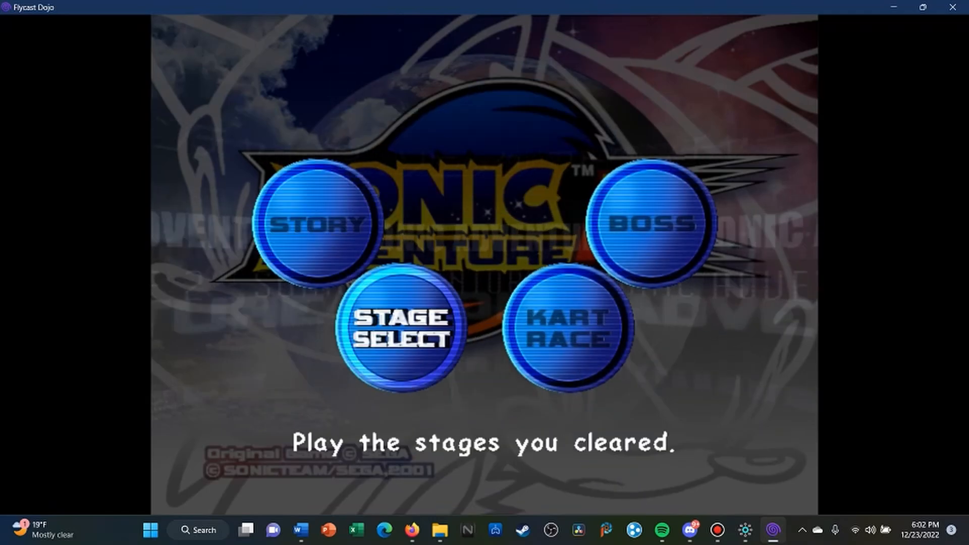
click(401, 326)
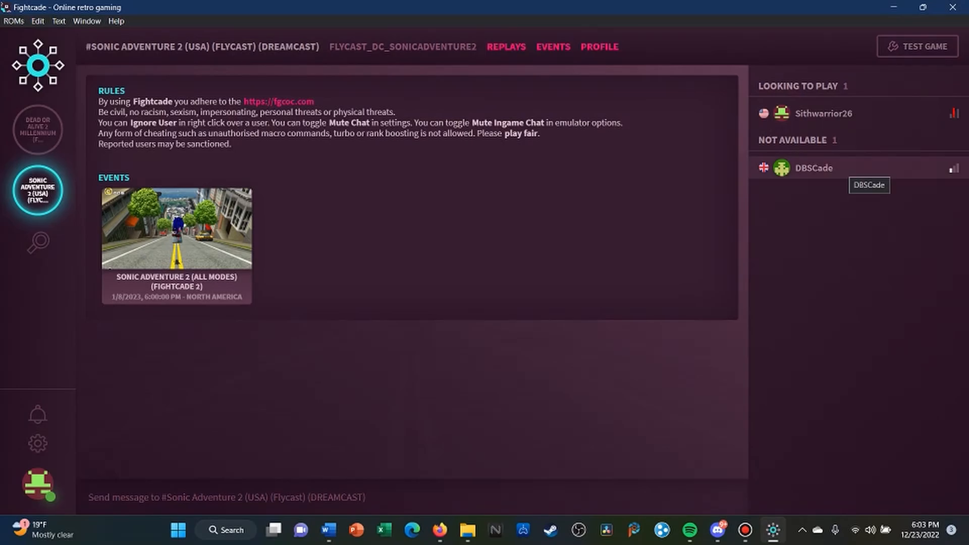
click(813, 167)
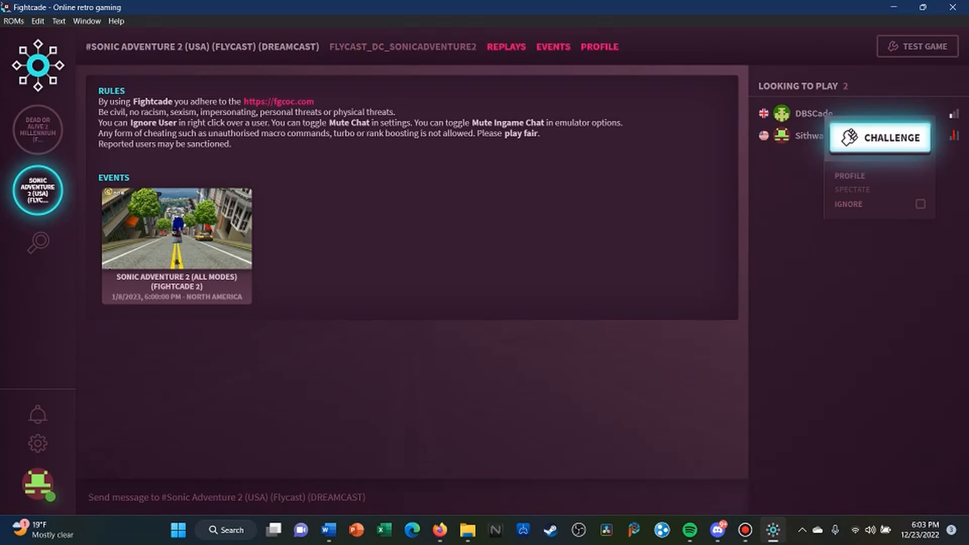
click(886, 138)
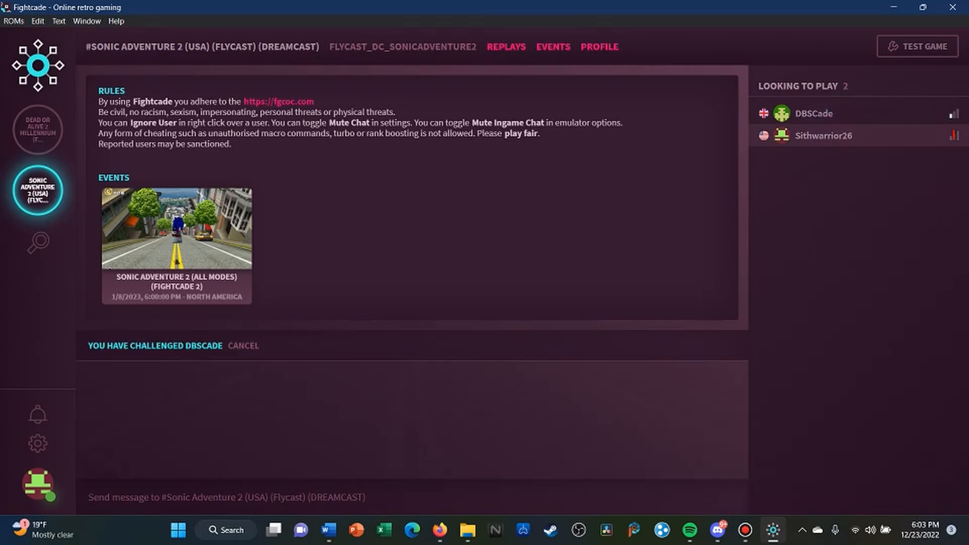